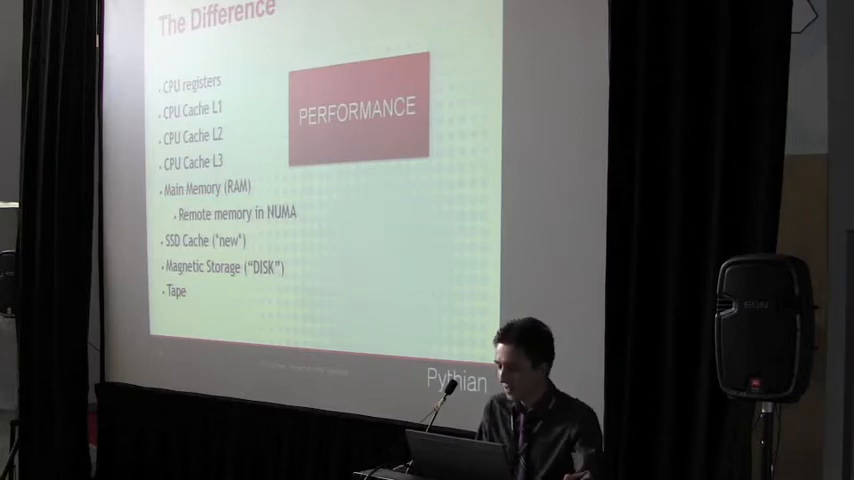
key("Right")
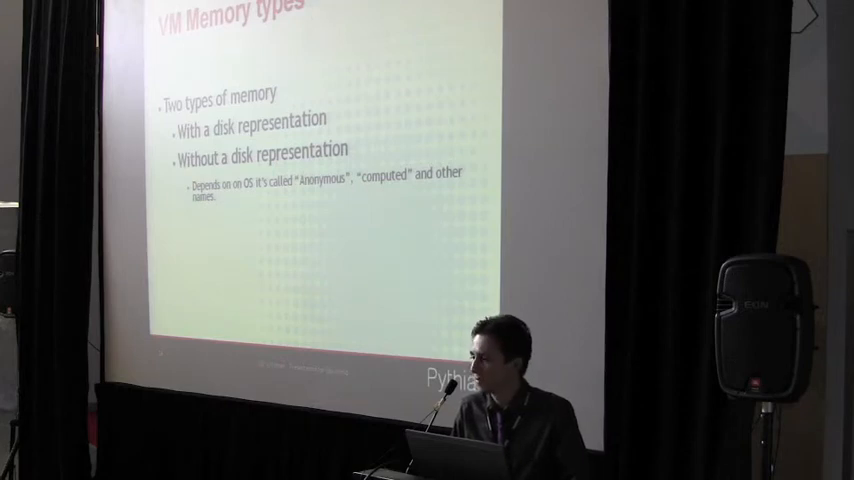
key("right")
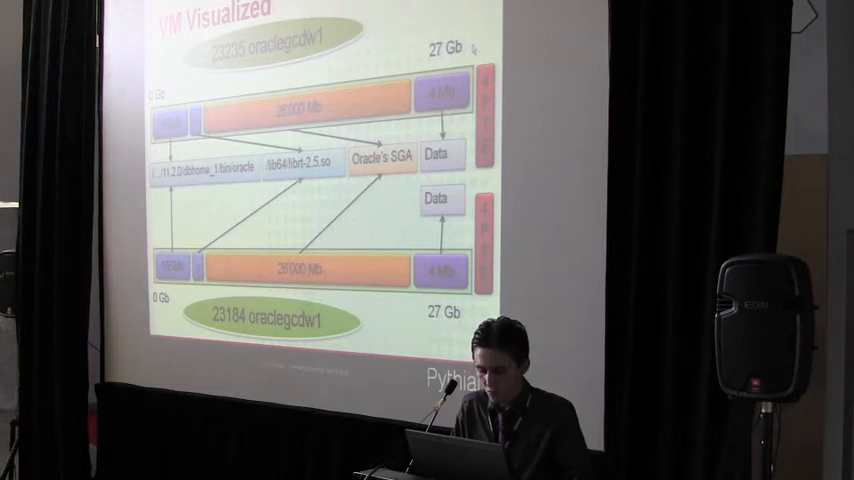
key("Right")
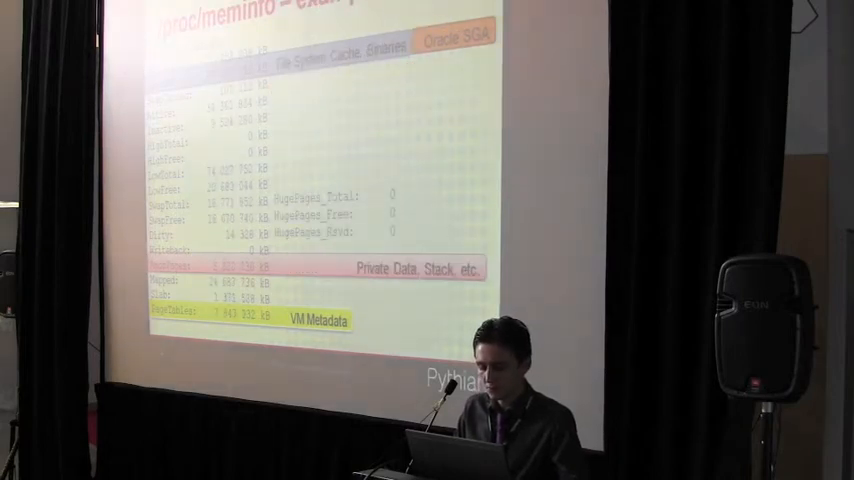
key("Right")
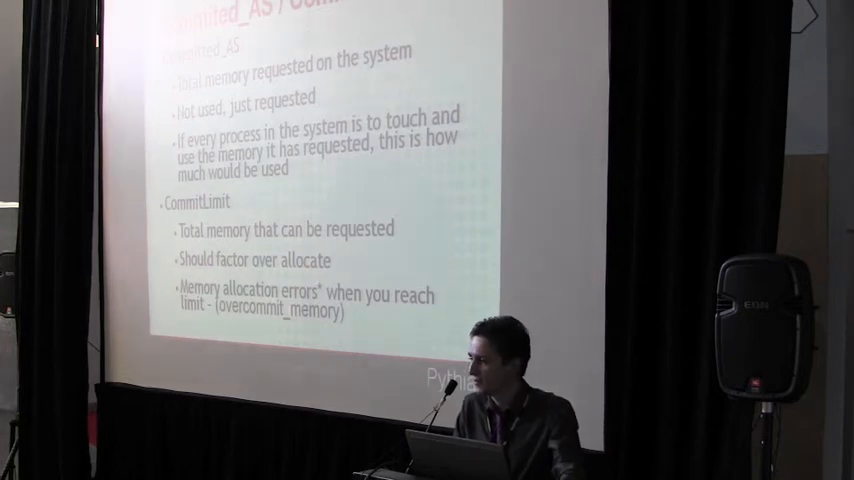
key("right")
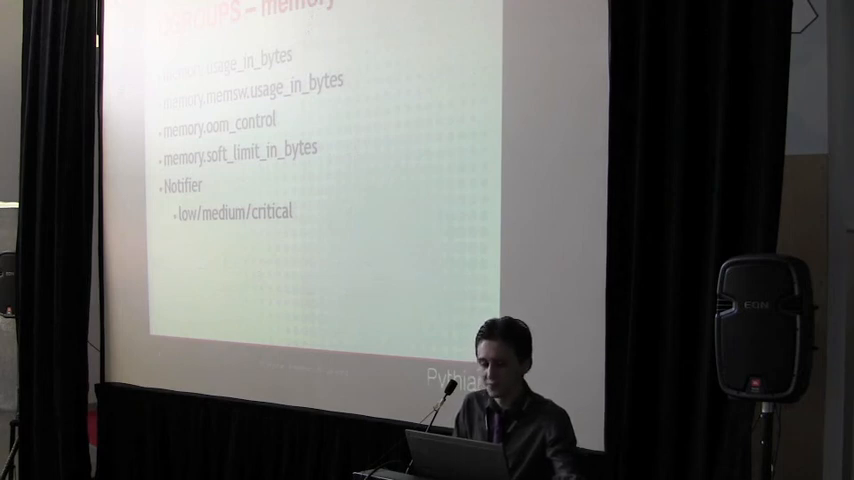
key("Right")
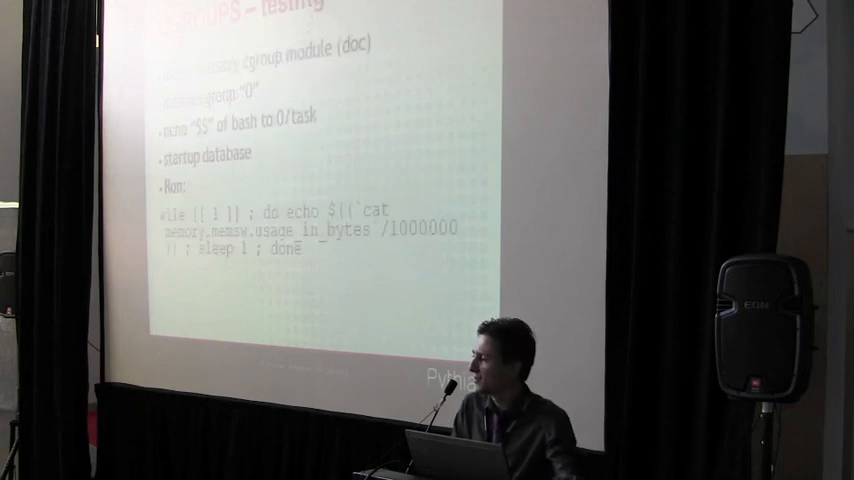